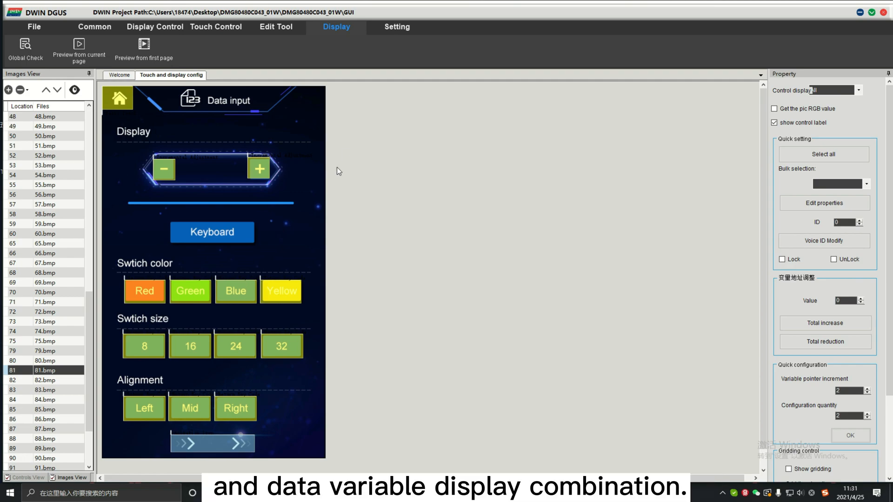
{"action": "mouse_move", "coordinate": [236, 187]}
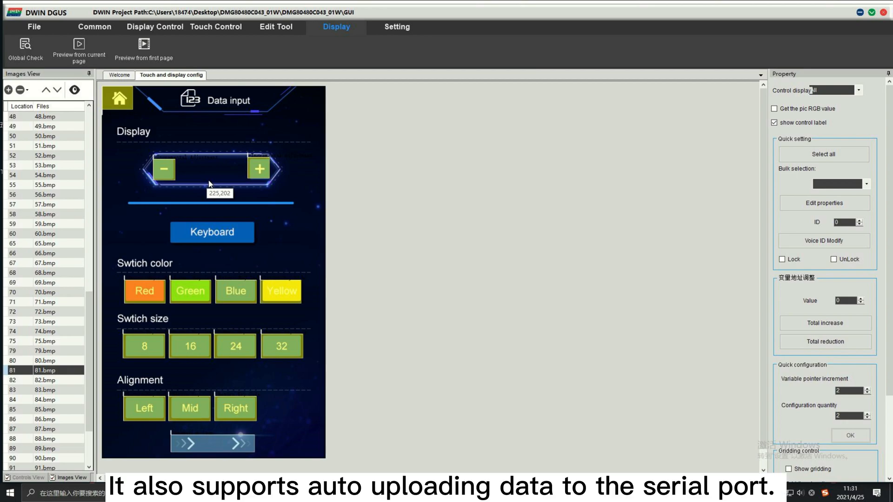
{"action": "mouse_move", "coordinate": [221, 183]}
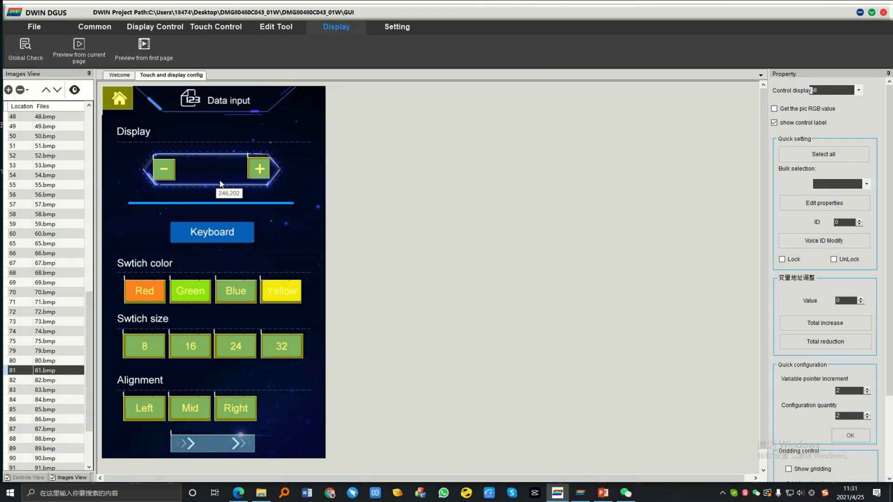
Show the Touch Control tools for the open Data input page
{"action": "left_click", "coordinate": [216, 27]}
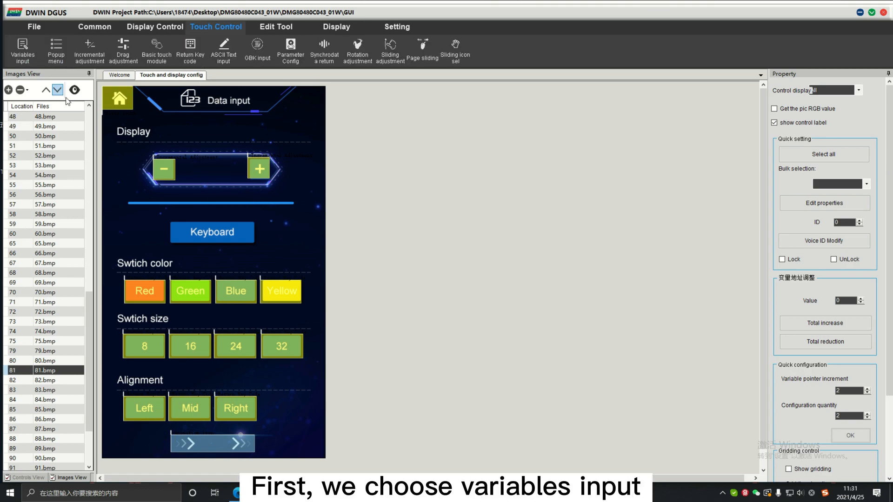
Add a variable input area over the Keyboard button with data auto-uploading and VP 2000
{"action": "left_click_drag", "start_coordinate": [171, 222], "coordinate": [222, 239]}
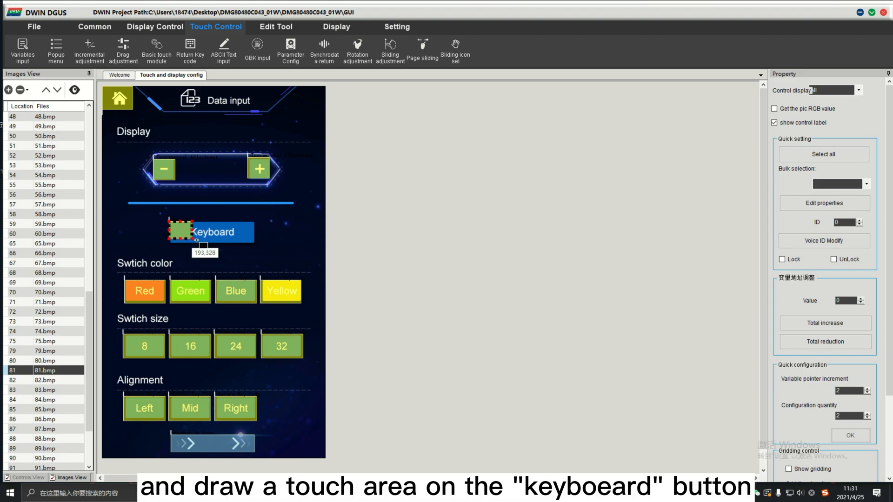
{"action": "left_click_drag", "start_coordinate": [173, 223], "coordinate": [255, 245]}
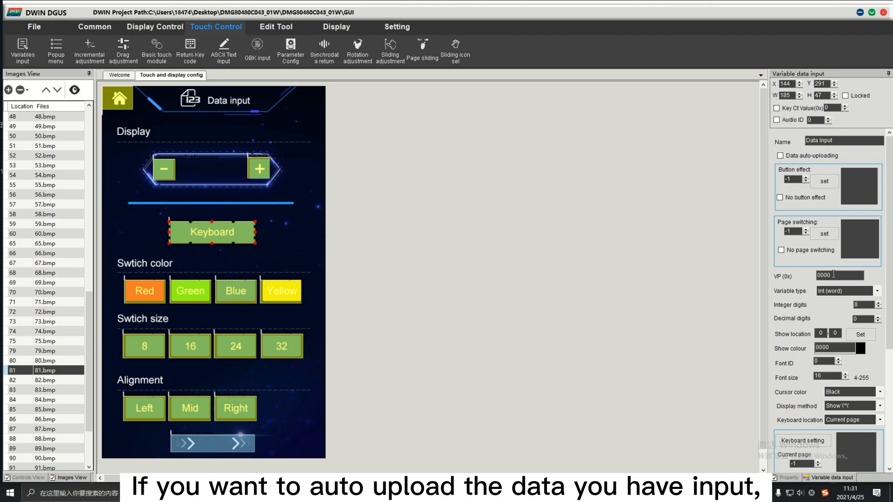
{"action": "left_click", "coordinate": [779, 155]}
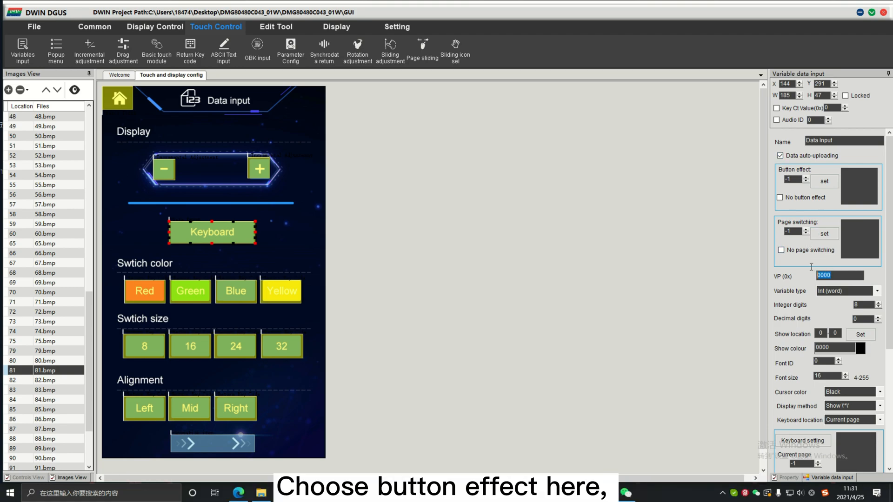
{"action": "type", "text": "20"}
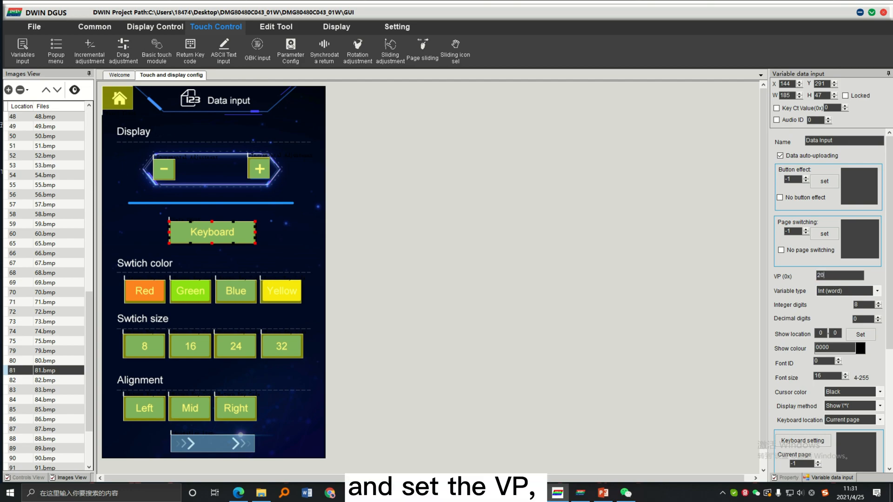
{"action": "type", "text": "2000"}
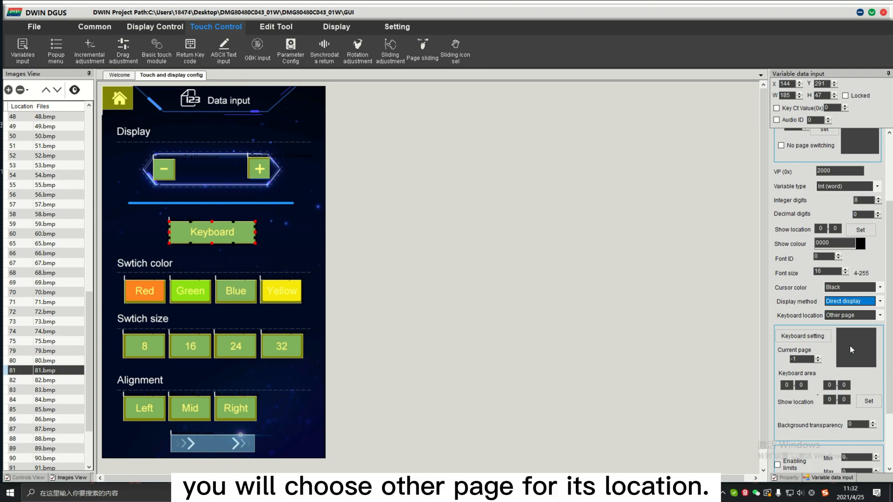
Use direct display and the keyboard from page 83, area 39,241 to 441,620
{"action": "left_click", "coordinate": [878, 315]}
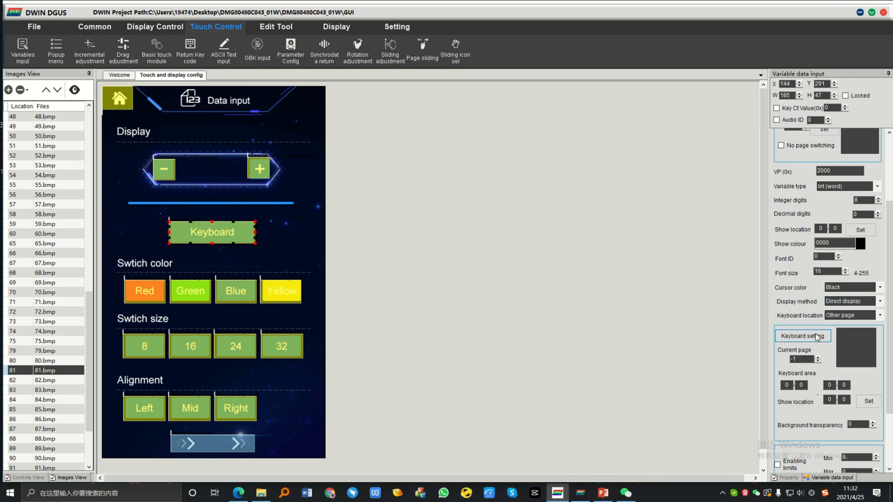
{"action": "left_click", "coordinate": [803, 336]}
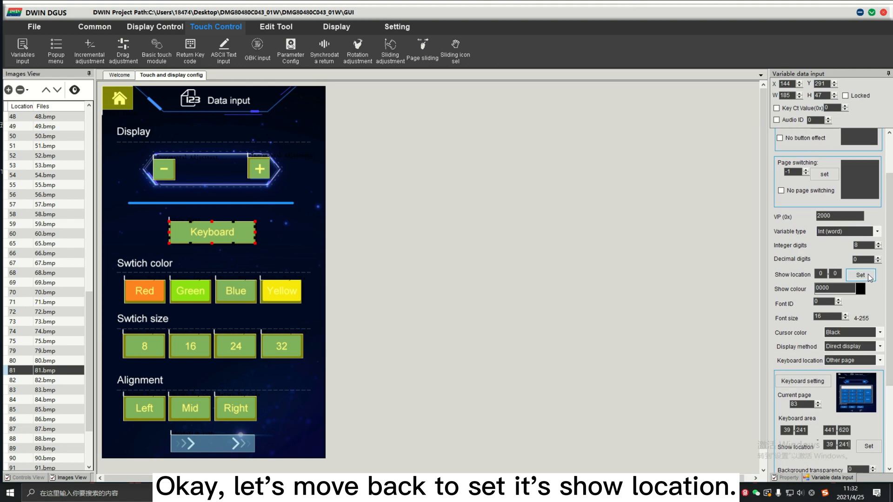
Set the input's show location to 405,276 over the displayed keyboard, with 2 integer digits
{"action": "left_click", "coordinate": [860, 274]}
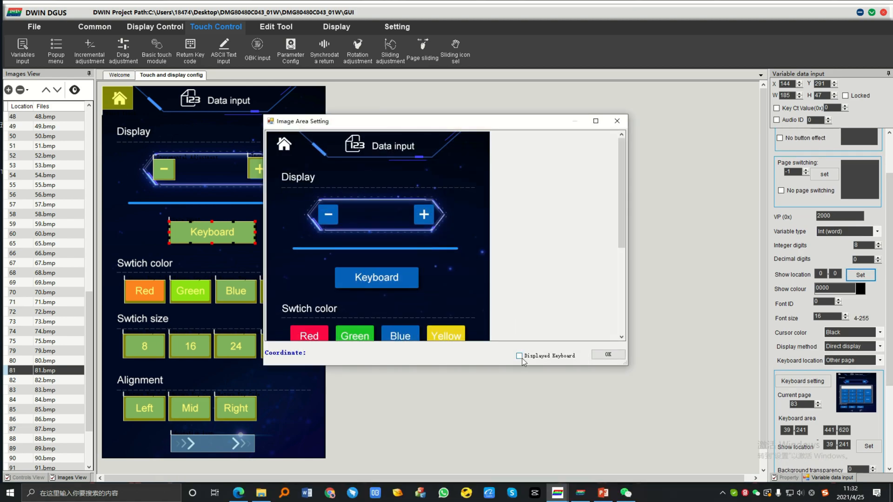
{"action": "left_click", "coordinate": [518, 355]}
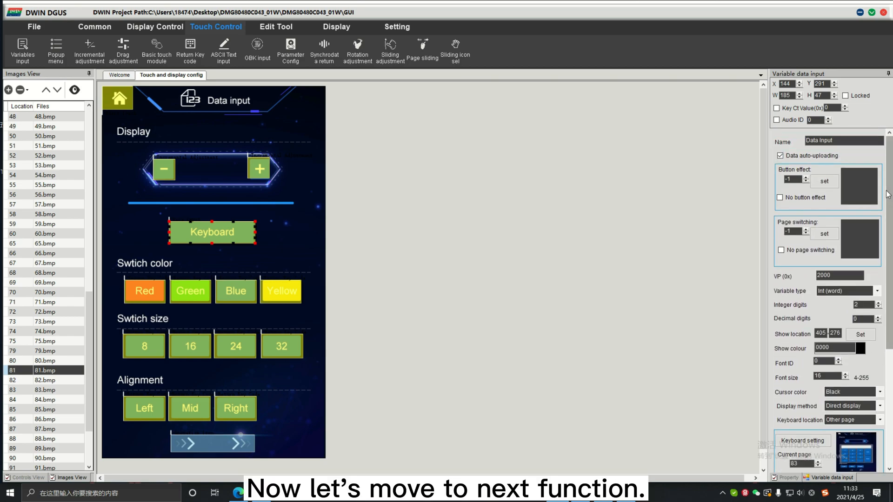
Add a data variables display inside the Display box reading VP 2000
{"action": "left_click", "coordinate": [154, 27]}
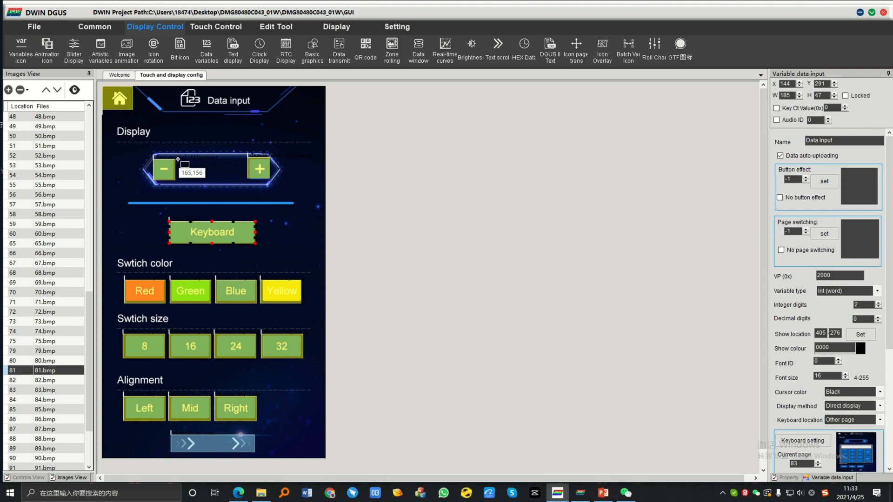
{"action": "left_click", "coordinate": [212, 168]}
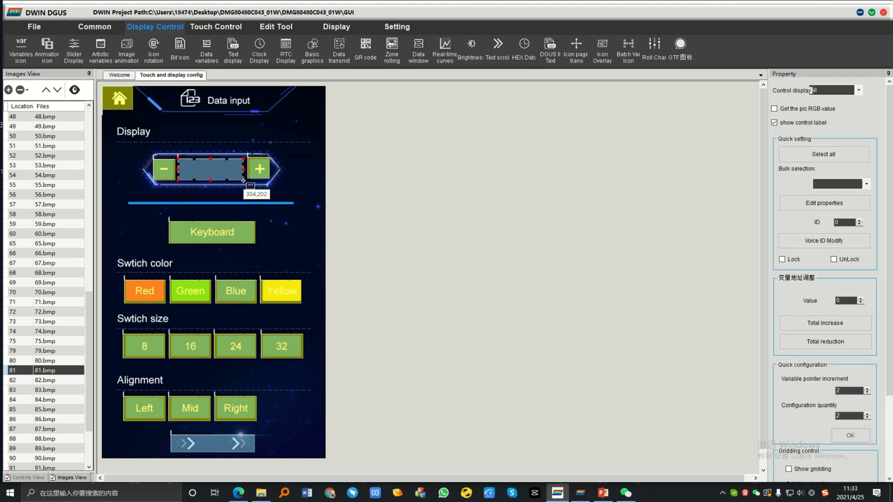
{"action": "left_click", "coordinate": [212, 170]}
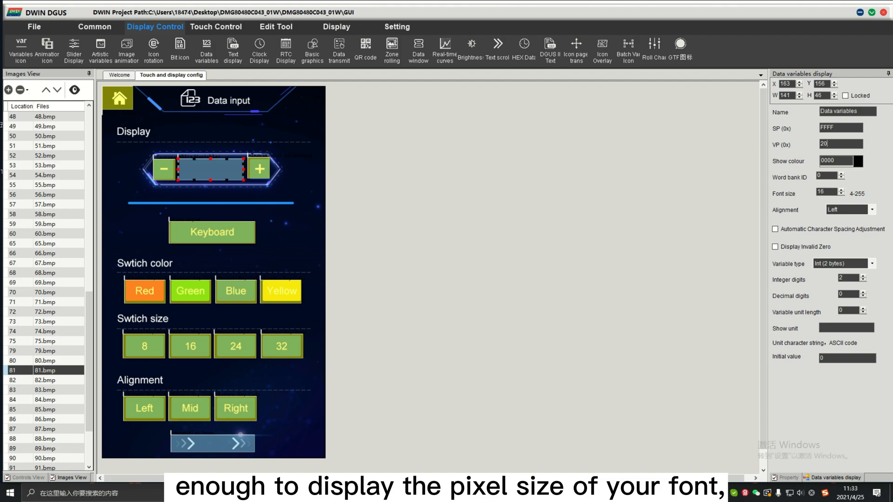
{"action": "type", "text": "2000"}
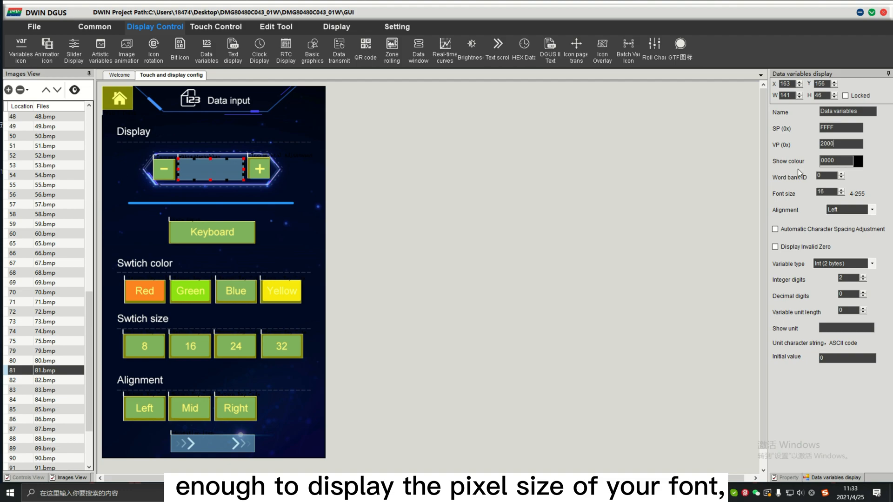
Make the displayed number white (FFFF) with font size 24
{"action": "left_click", "coordinate": [858, 161]}
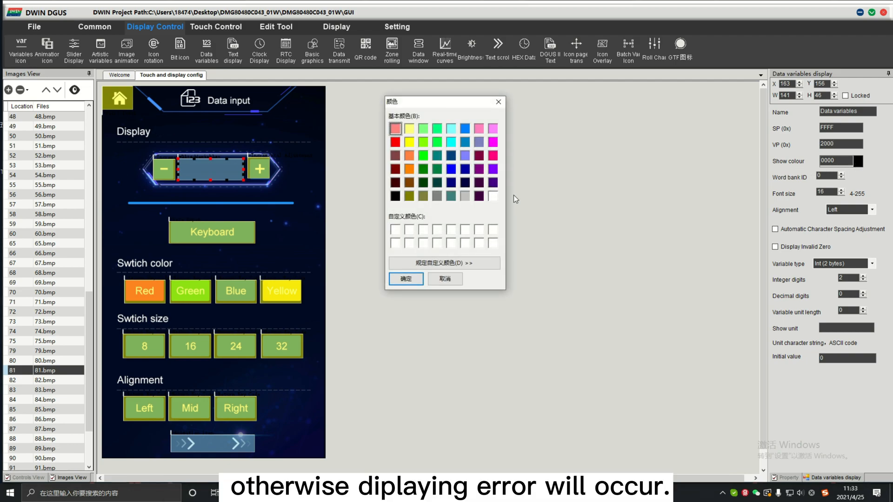
{"action": "left_click", "coordinate": [406, 279]}
{"action": "type", "text": "24"}
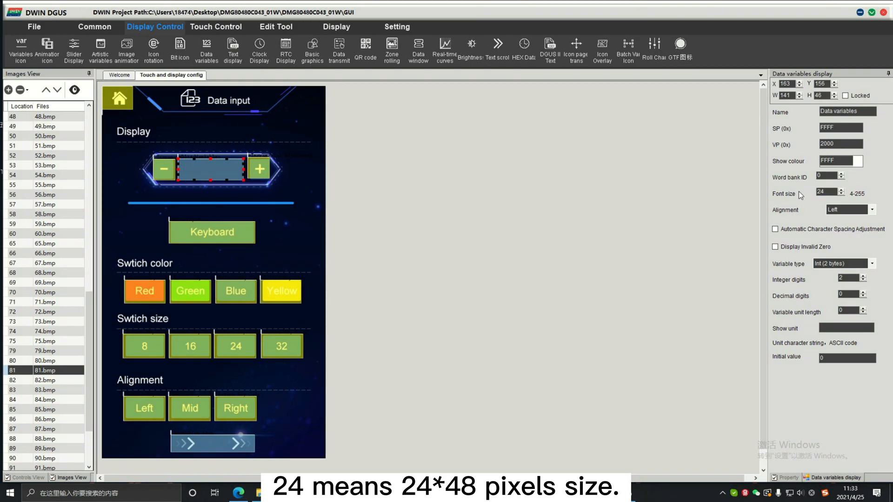
{"action": "left_click", "coordinate": [774, 229]}
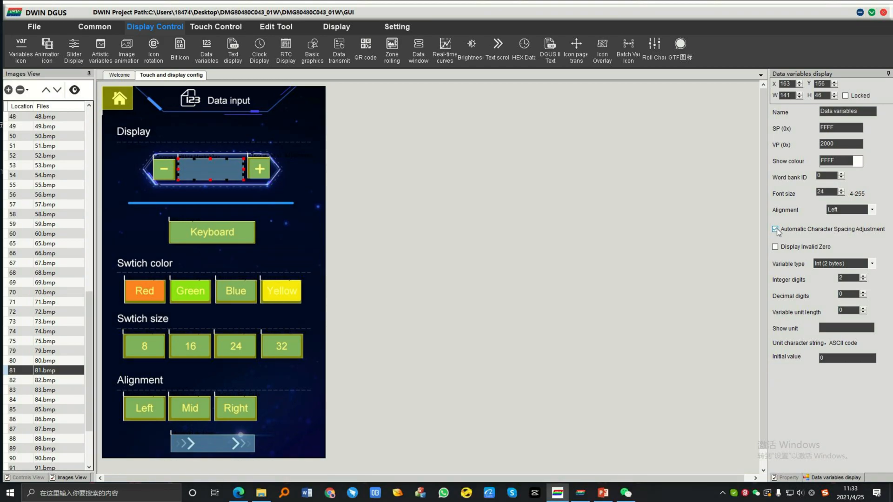
{"action": "left_click", "coordinate": [774, 247]}
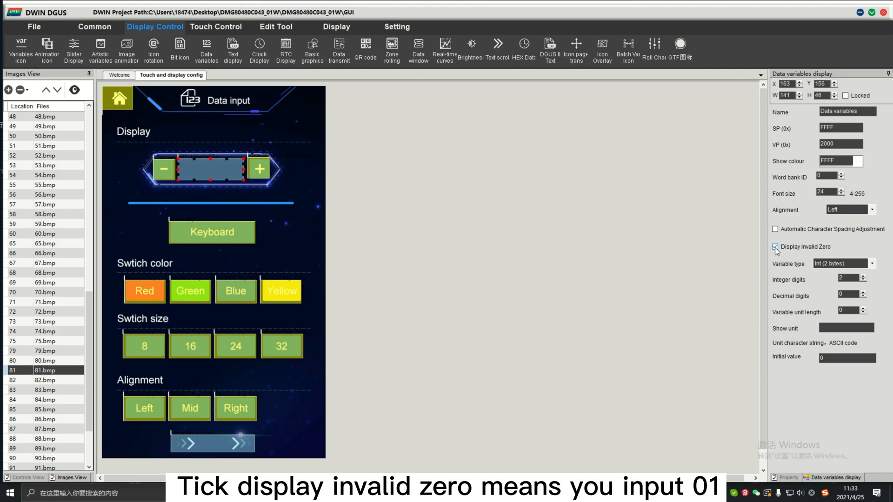
{"action": "left_click", "coordinate": [774, 247]}
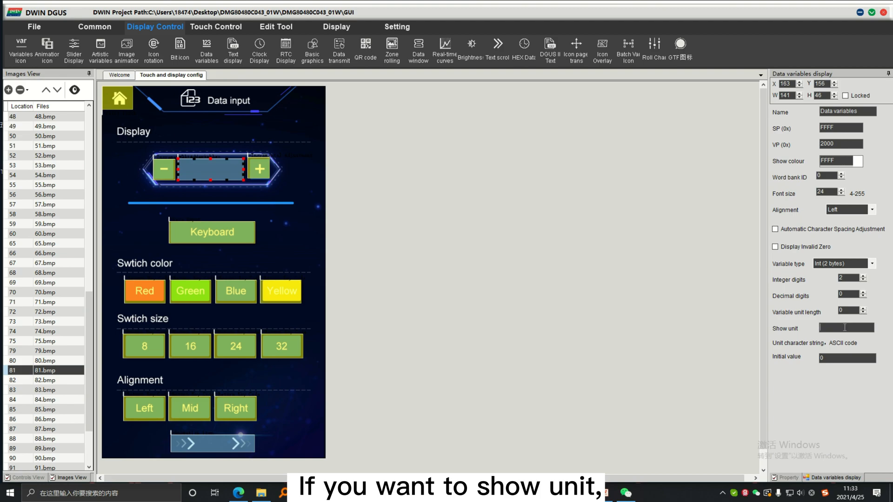
Enter kg as the unit shown after the displayed number
{"action": "type", "text": "kg"}
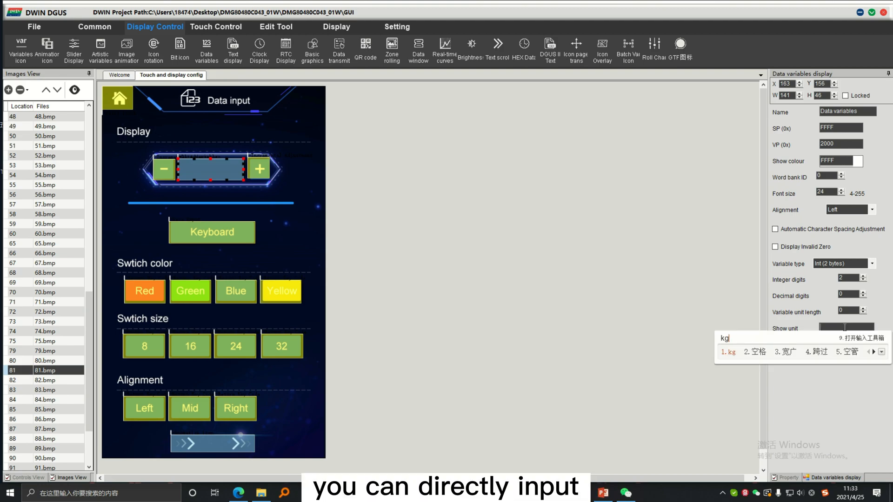